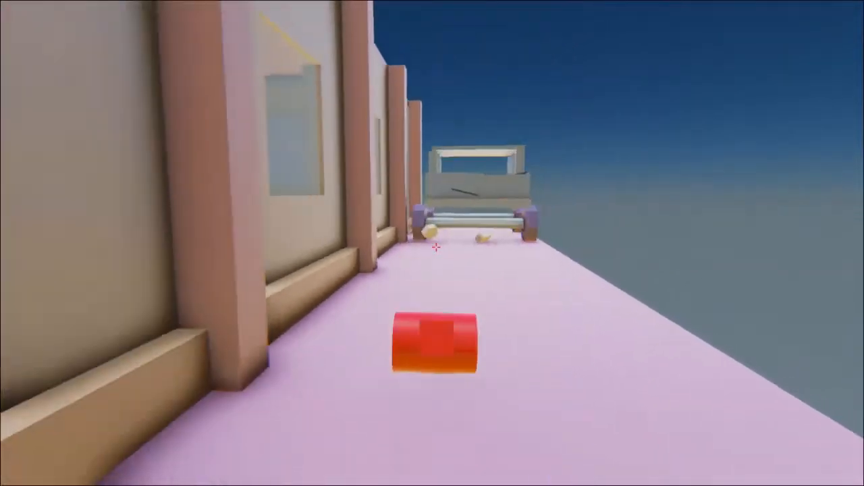
pyautogui.moveTo(432, 243)
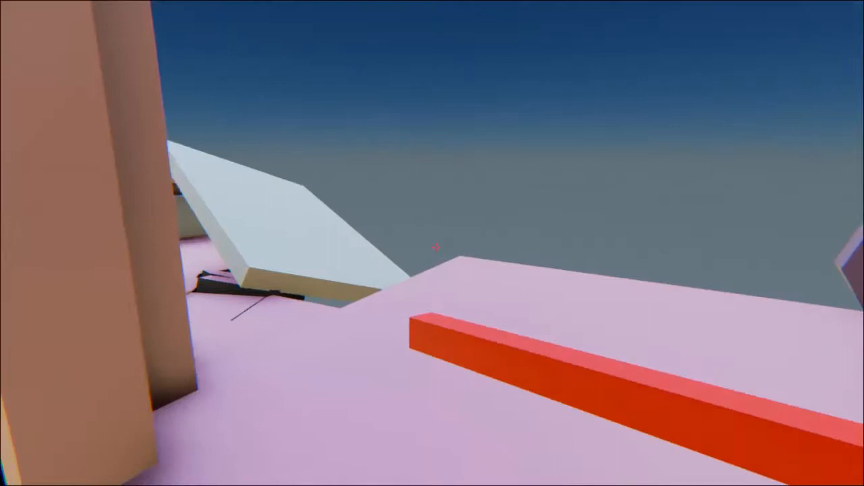
pyautogui.moveTo(432, 243)
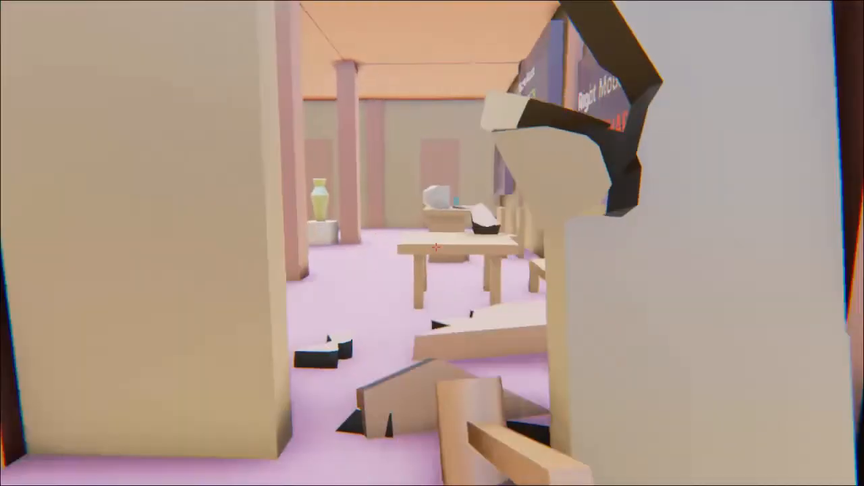
pyautogui.moveTo(433, 243)
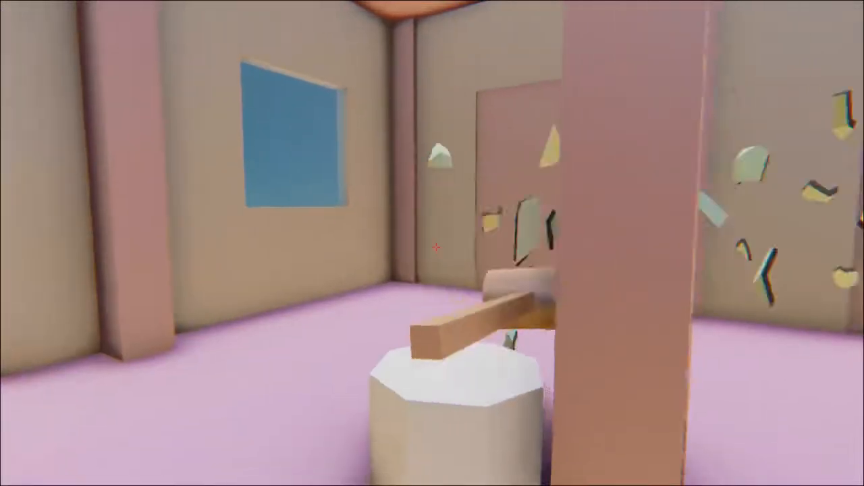
pyautogui.moveTo(433, 247)
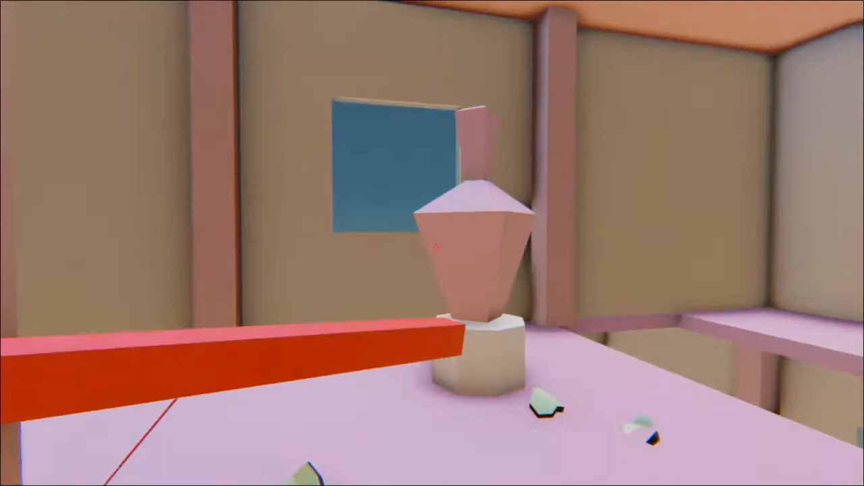
pyautogui.moveTo(432, 243)
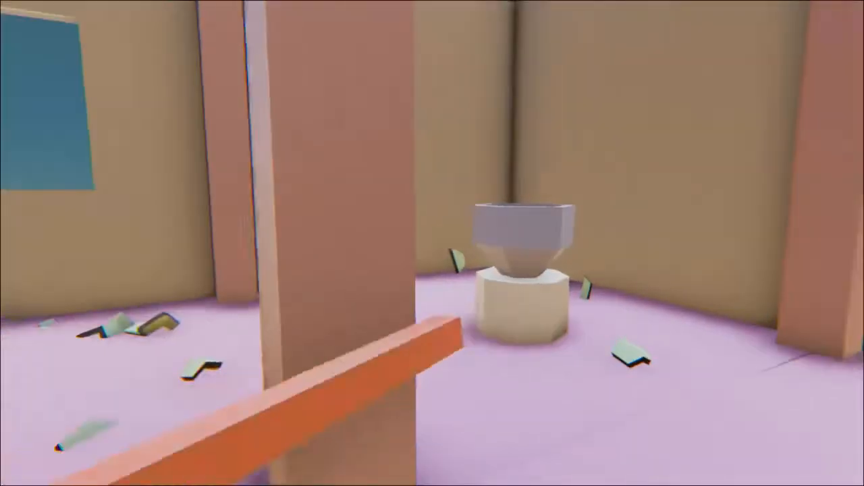
pyautogui.moveTo(432, 243)
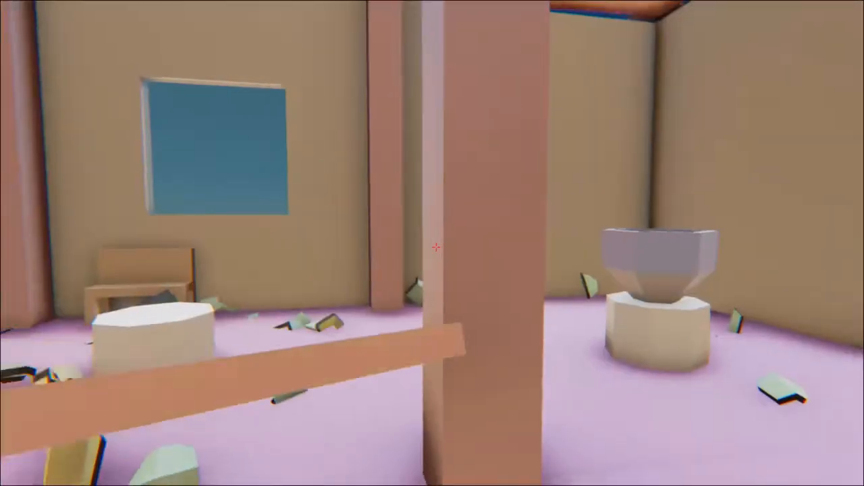
pyautogui.moveTo(432, 243)
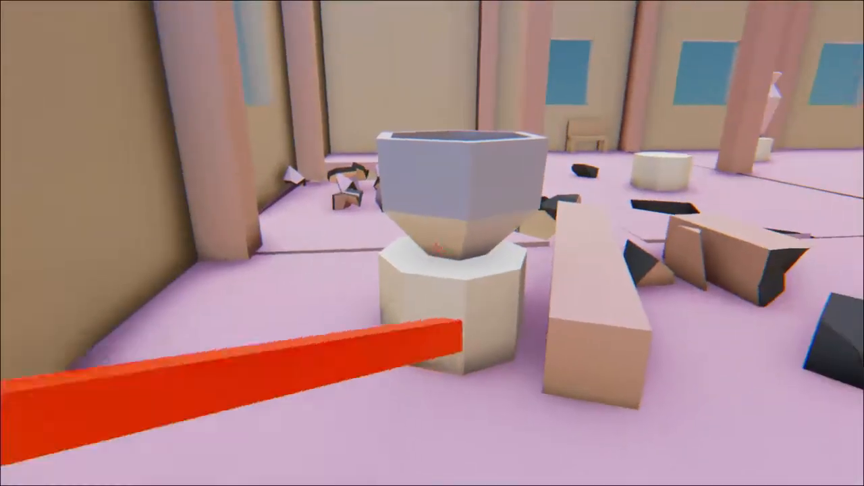
pyautogui.moveTo(433, 243)
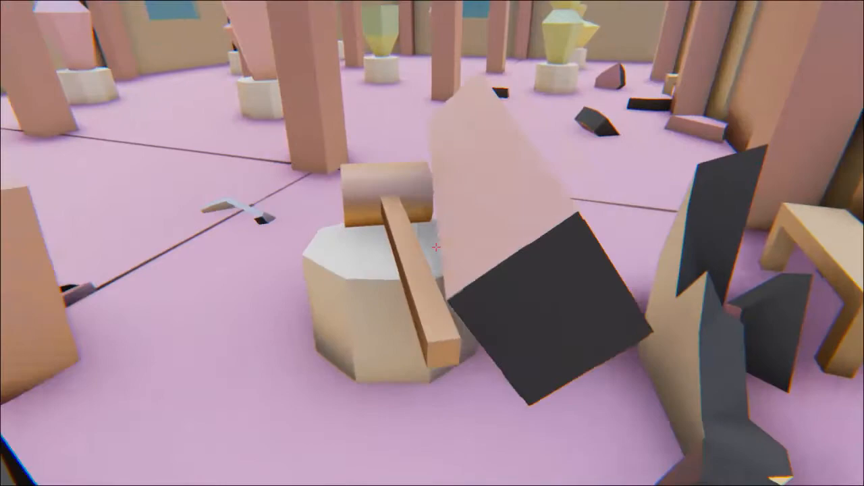
pyautogui.moveTo(432, 243)
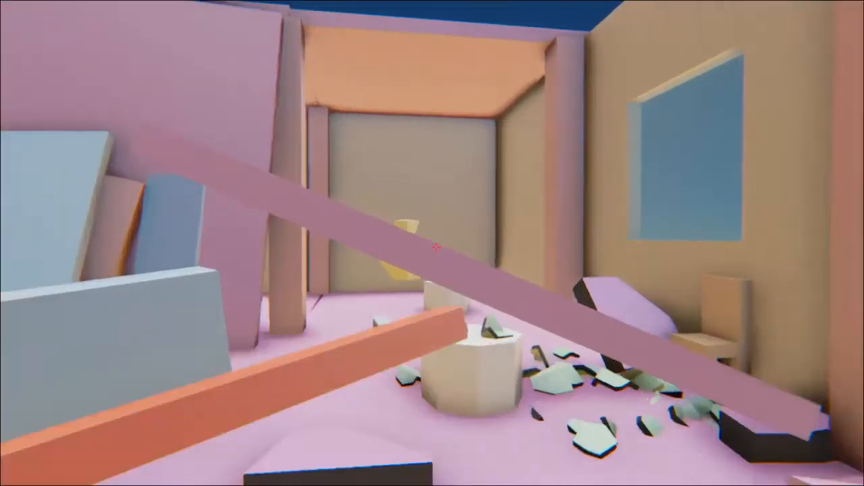
pyautogui.moveTo(432, 243)
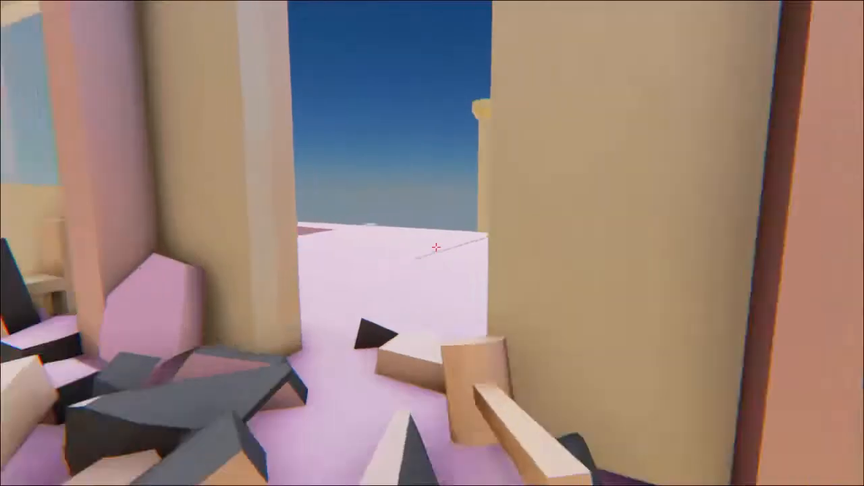
pyautogui.moveTo(433, 243)
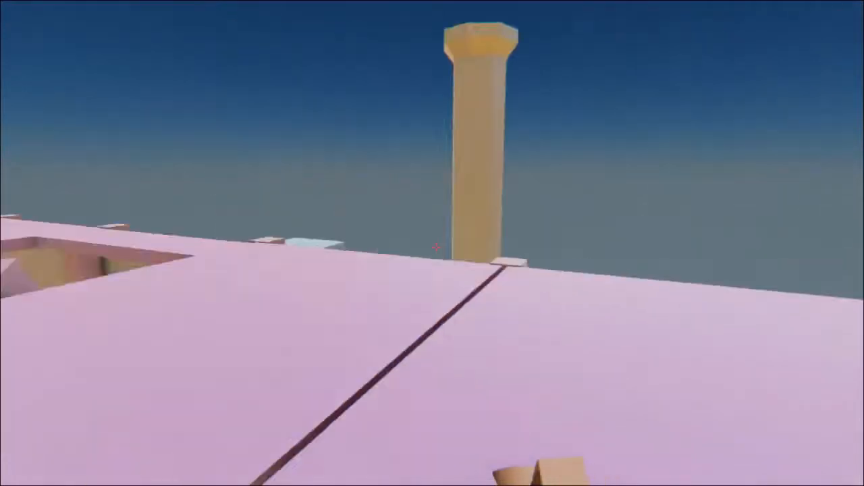